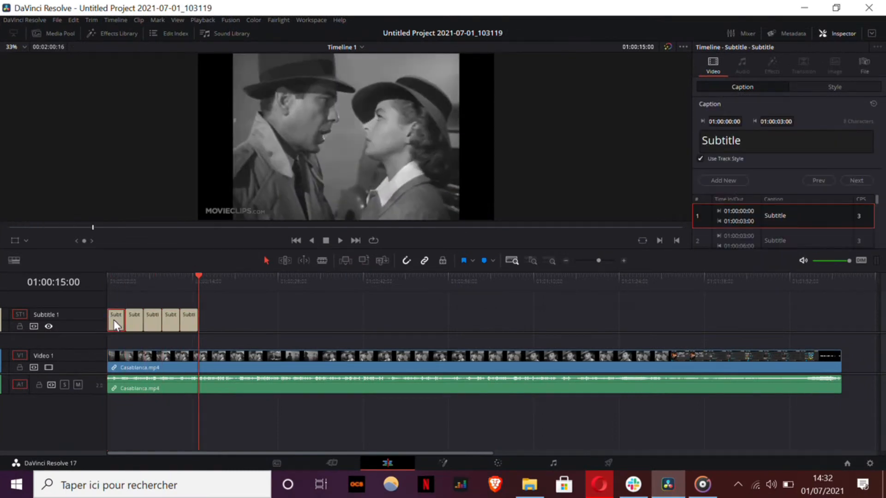
Replace the first caption's placeholder with "Why my name, Richard ?"
{"action": "type", "text": "Why my name"}
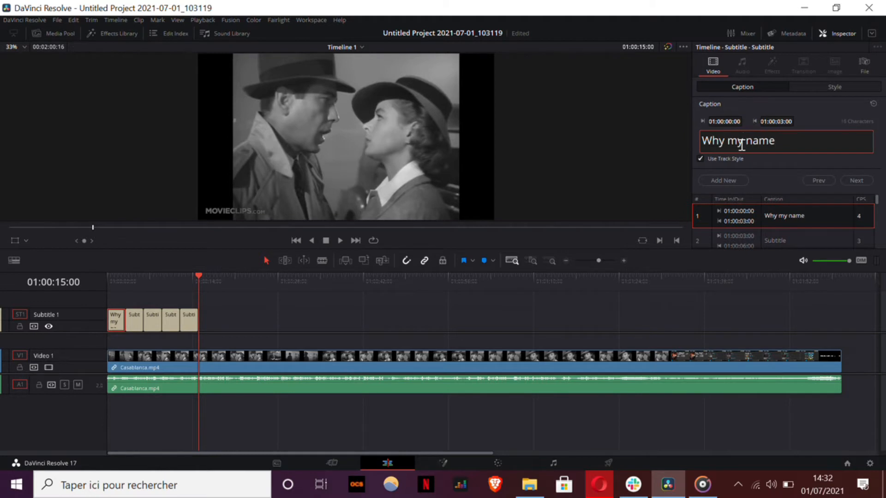
{"action": "type", "text": ", Richard ?"}
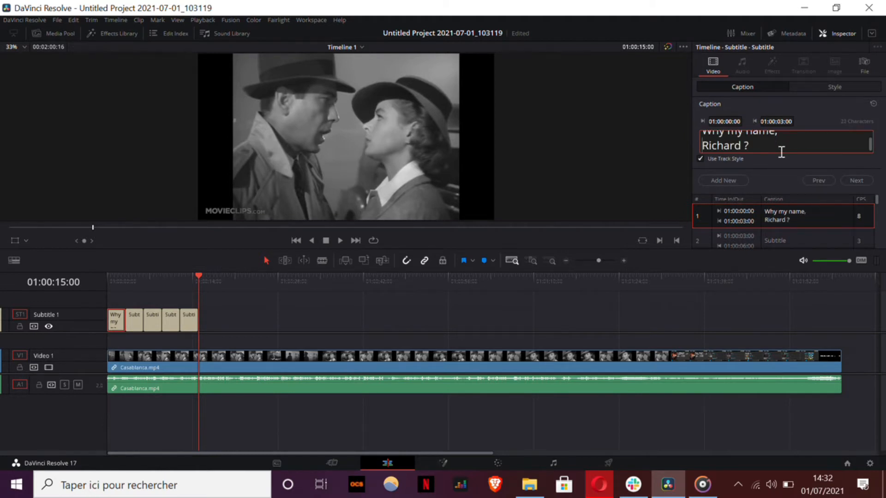
{"action": "left_click", "coordinate": [124, 276]}
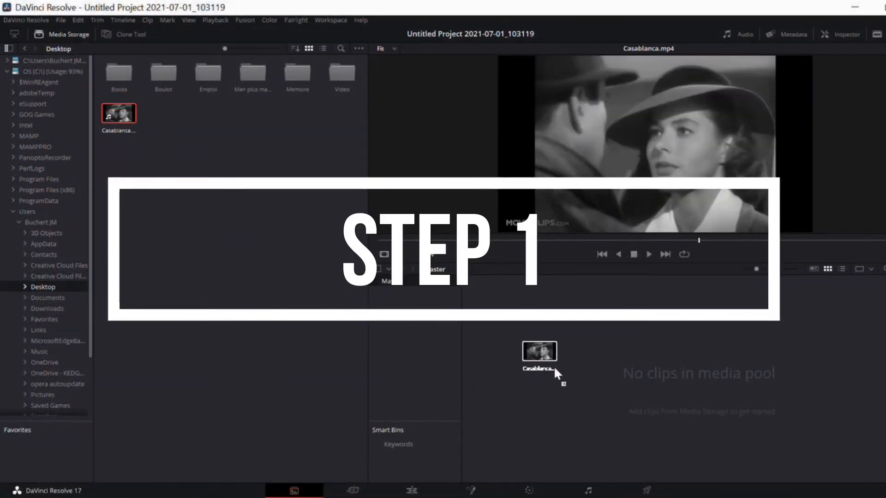
Put Casablanca.mp4 on a new timeline and add an empty Subtitle 1 track above it
{"action": "left_click", "coordinate": [352, 490]}
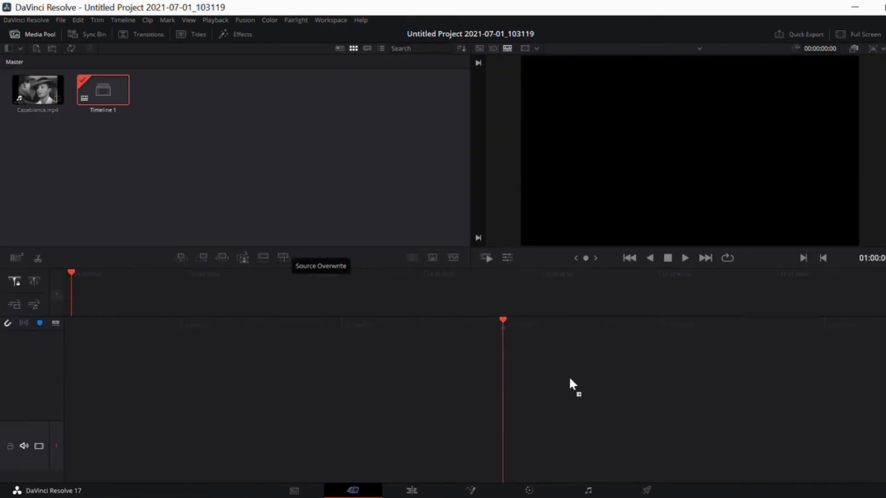
{"action": "left_click", "coordinate": [241, 258]}
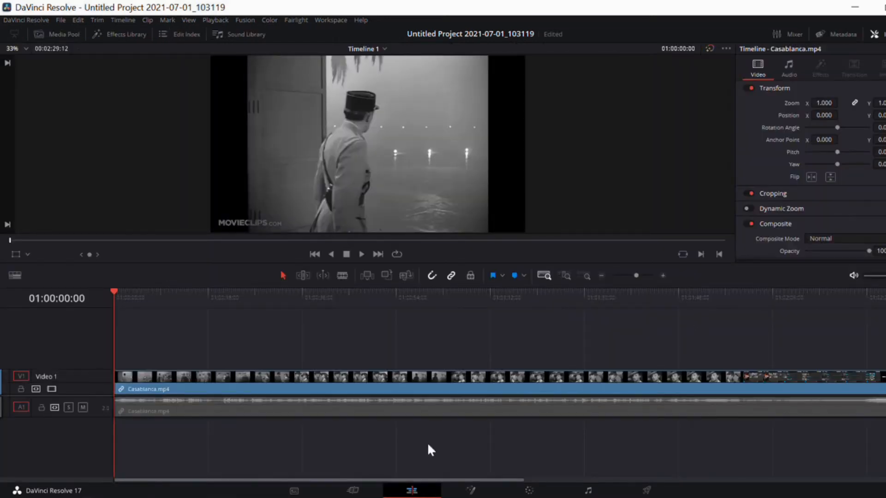
{"action": "mouse_move", "coordinate": [246, 398]}
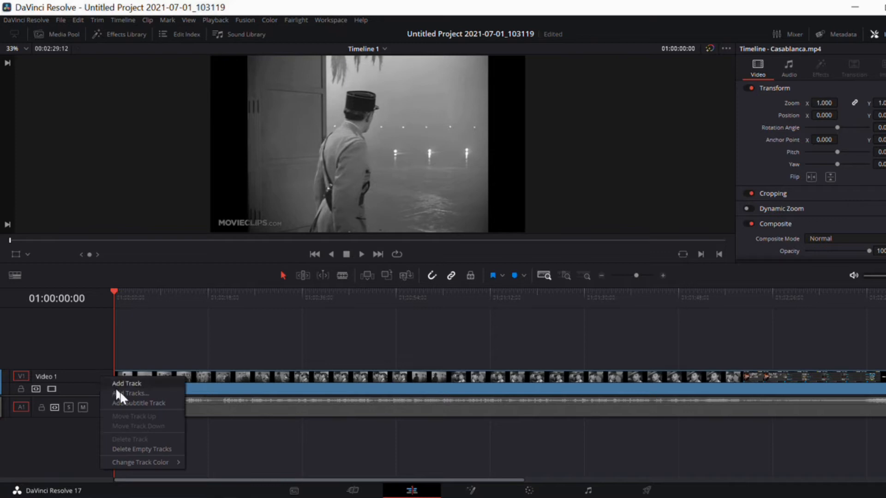
{"action": "left_click", "coordinate": [138, 403]}
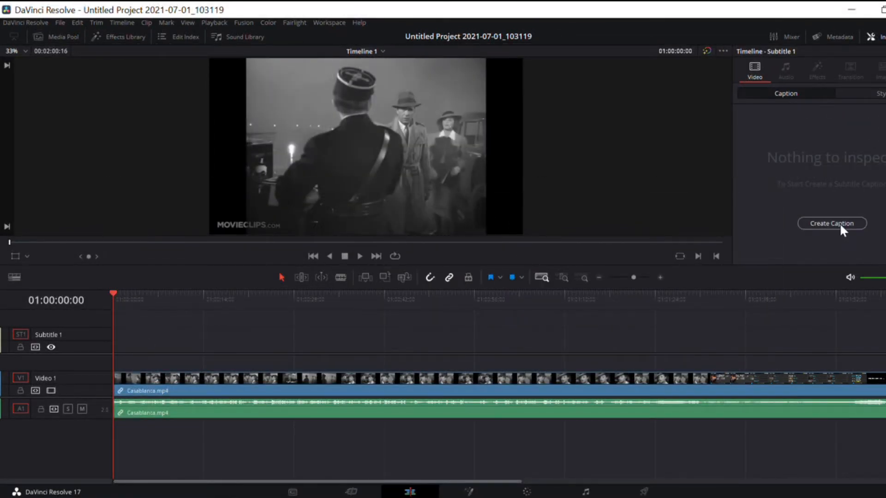
Create the first captions and start writing "Why my na..." into the first one
{"action": "left_click", "coordinate": [831, 223]}
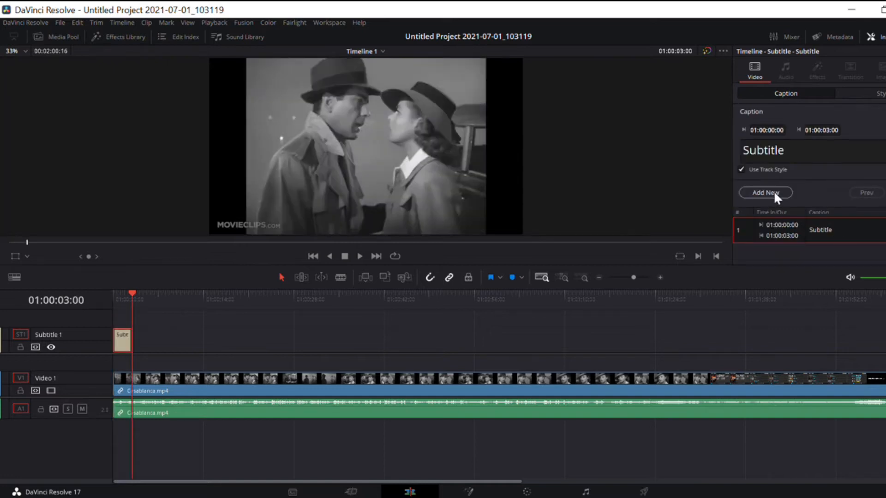
{"action": "left_click", "coordinate": [765, 192]}
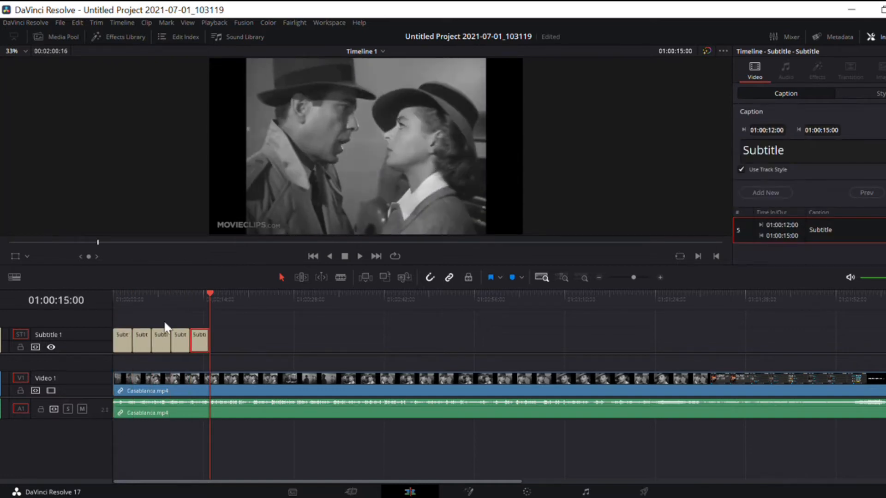
{"action": "left_click", "coordinate": [122, 337]}
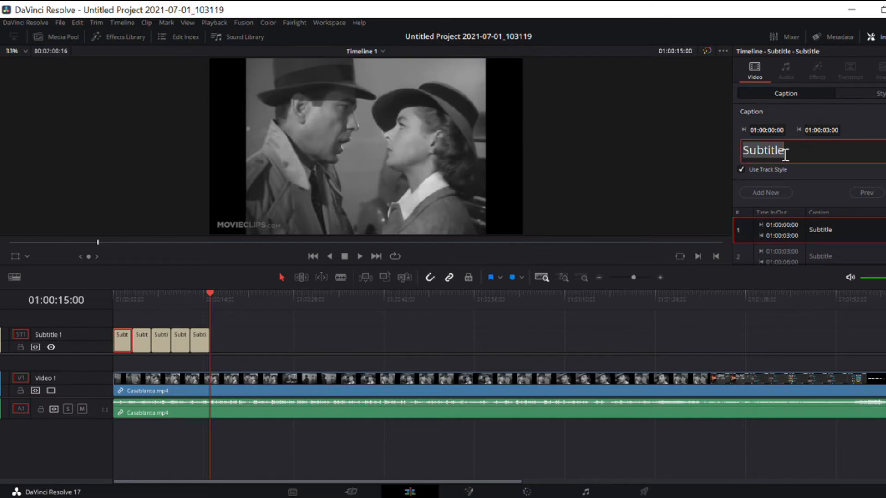
{"action": "type", "text": "Why my na"}
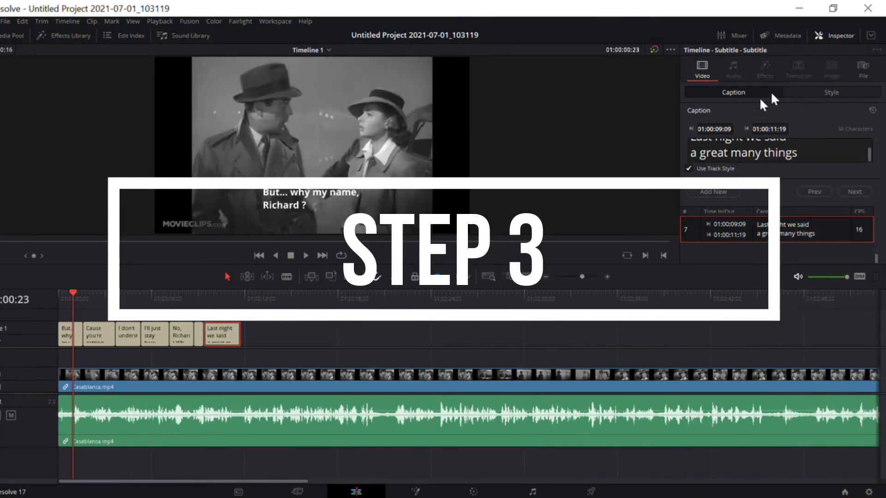
Style the subtitles as centred bold Tiresias Infofont at size 58
{"action": "left_click", "coordinate": [830, 92]}
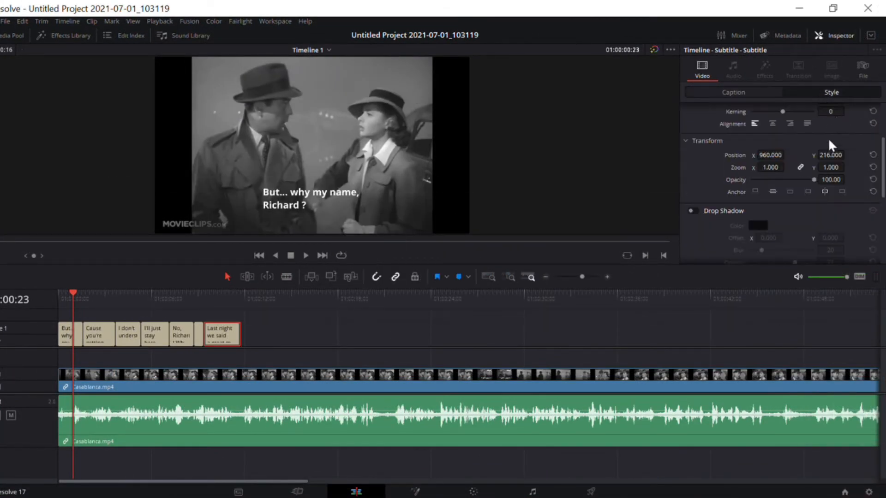
{"action": "left_click", "coordinate": [830, 140]}
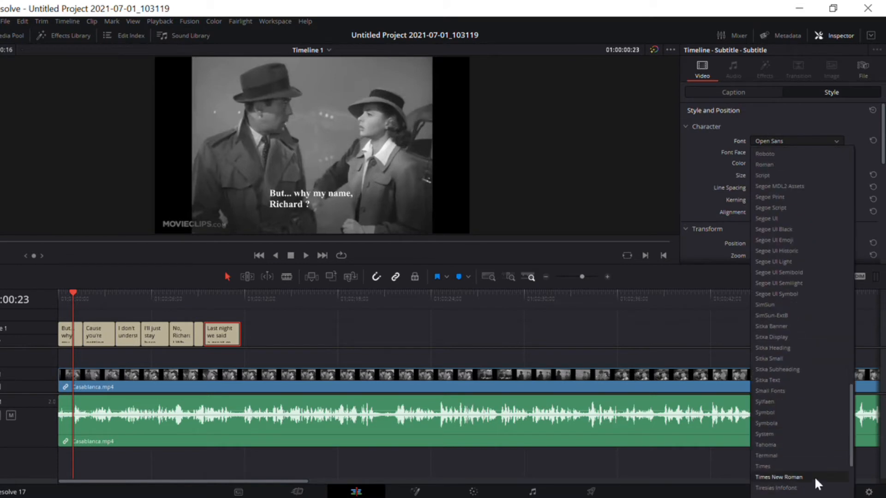
{"action": "left_click", "coordinate": [777, 487]}
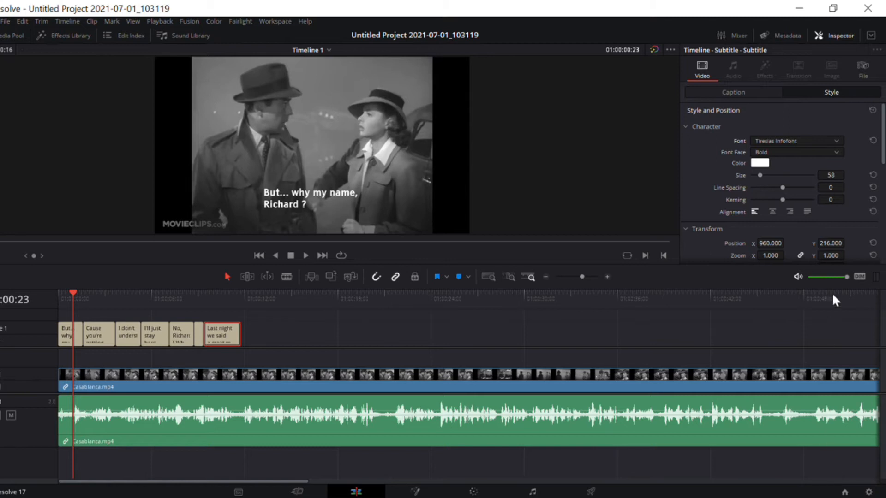
{"action": "mouse_move", "coordinate": [819, 166]}
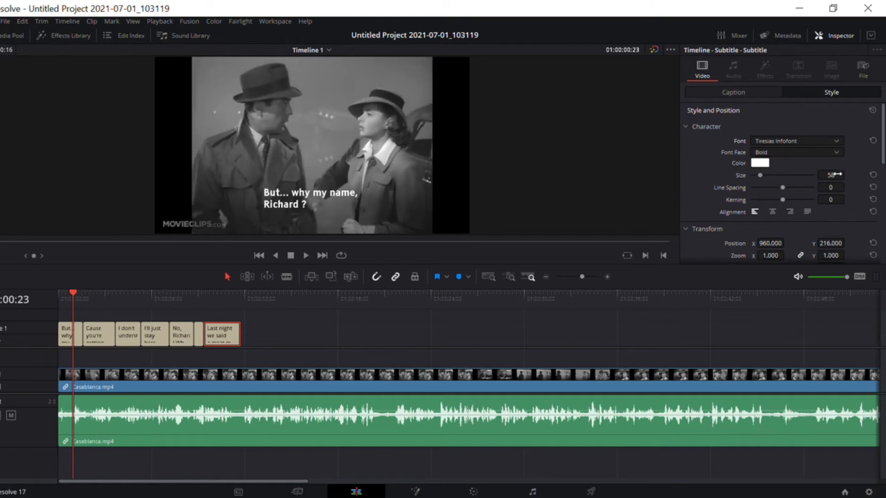
{"action": "left_click", "coordinate": [830, 176]}
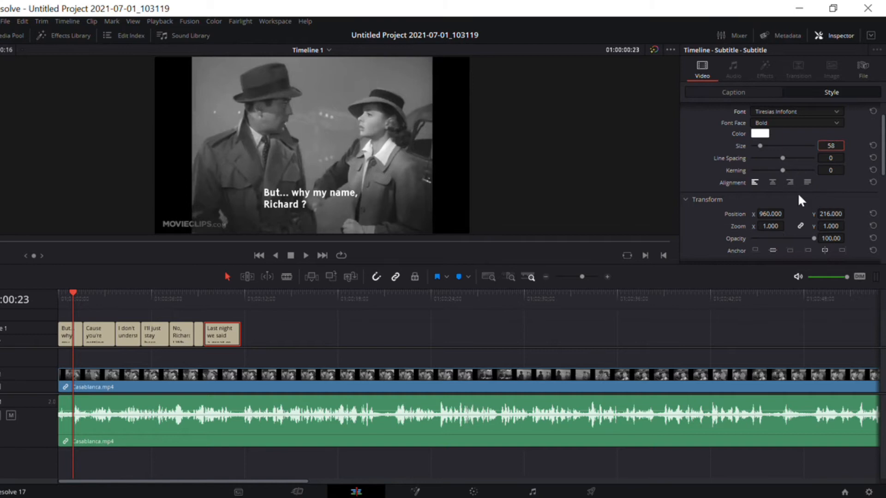
{"action": "left_click", "coordinate": [773, 182]}
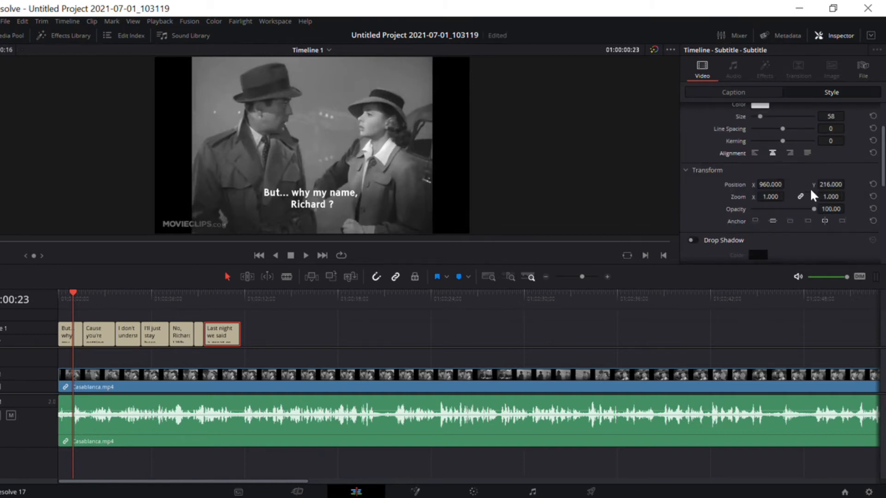
Enable a soft drop shadow at about 63 opacity and a semi-transparent background box
{"action": "scroll", "scroll_direction": "down", "scroll_amount": 3}
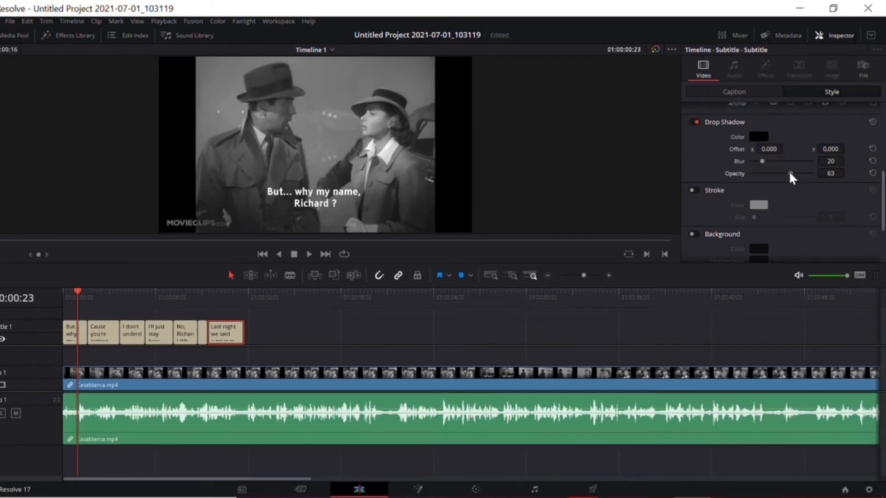
{"action": "left_click_drag", "start_coordinate": [791, 174], "coordinate": [797, 174]}
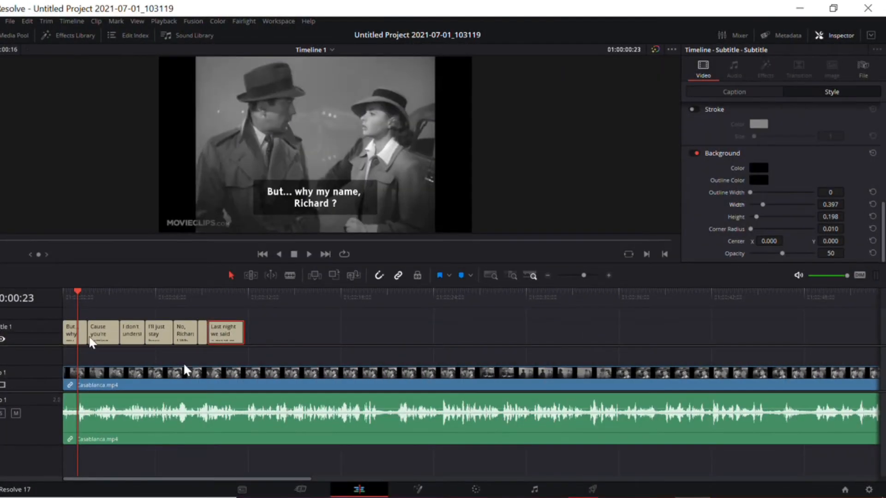
Bring up the File menu to import the subtitle file
{"action": "left_click", "coordinate": [9, 22]}
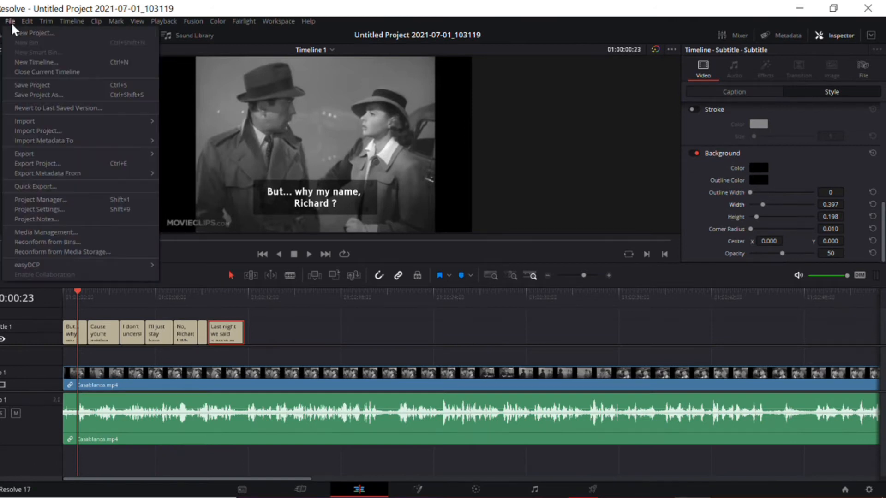
{"action": "mouse_move", "coordinate": [24, 153]}
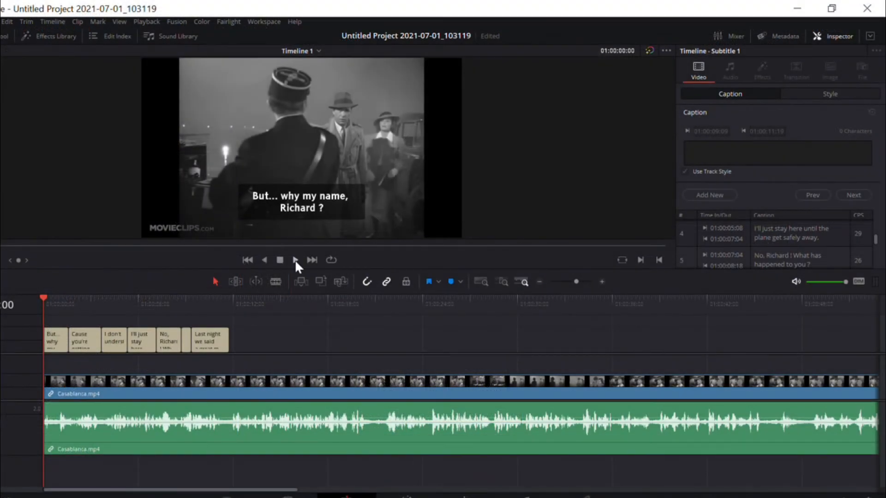
{"action": "left_click", "coordinate": [294, 260]}
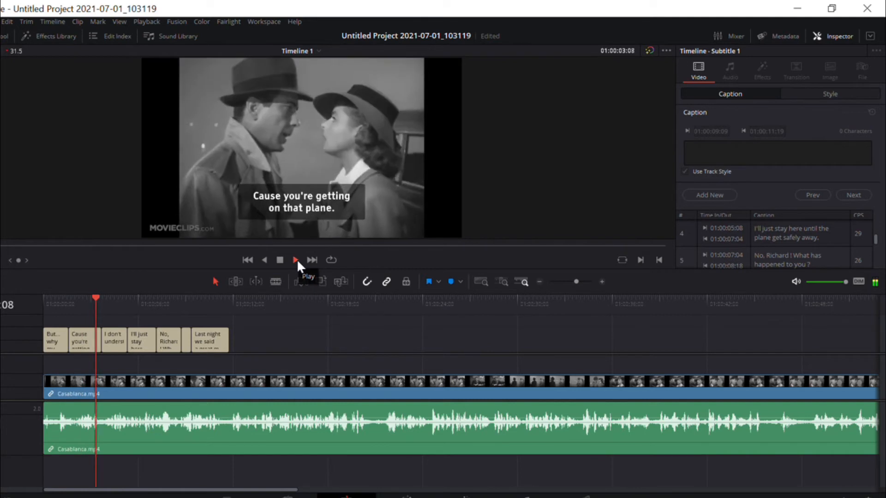
{"action": "left_click", "coordinate": [294, 261]}
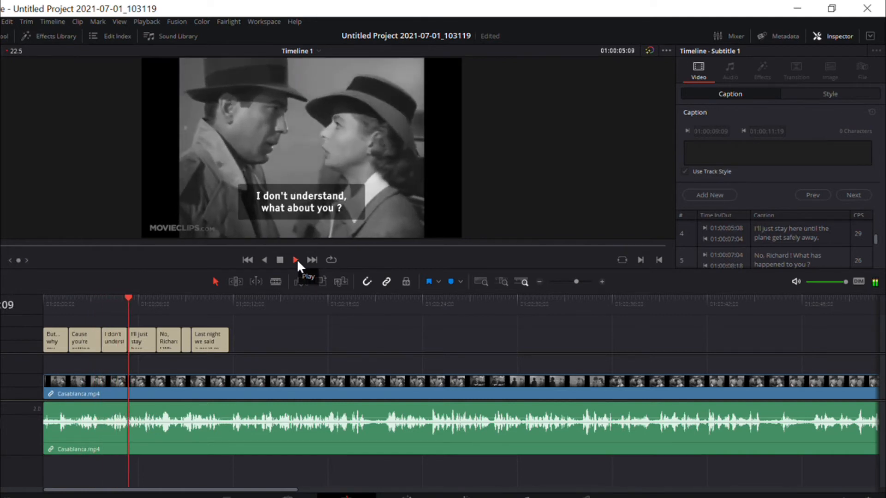
{"action": "left_click", "coordinate": [295, 260]}
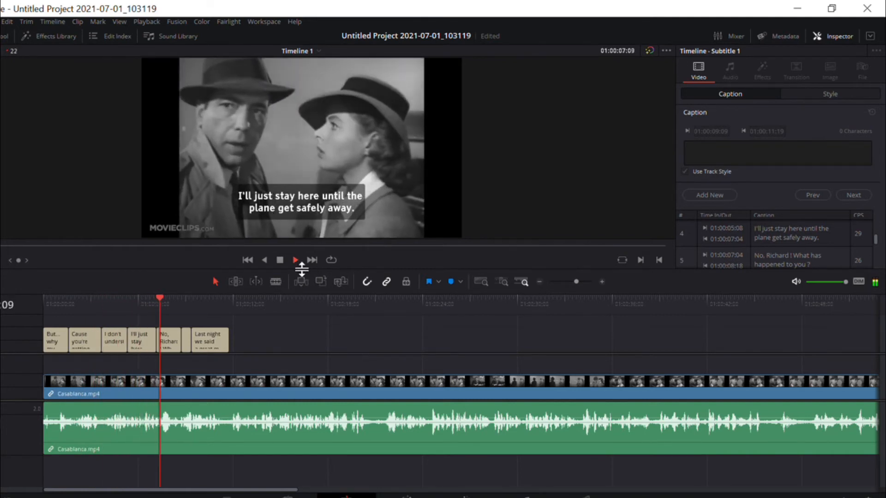
{"action": "left_click", "coordinate": [294, 260]}
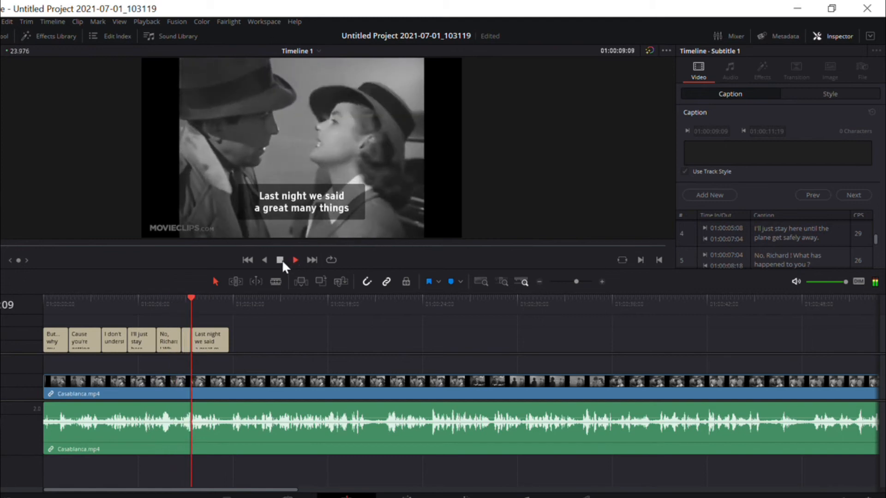
{"action": "left_click", "coordinate": [296, 261]}
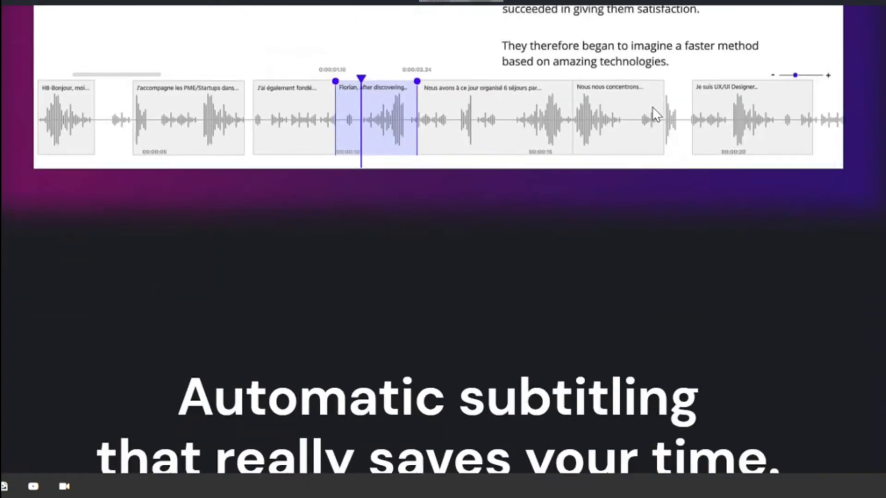
Scroll through the Checksub home page's automatic-subtitling features
{"action": "scroll", "scroll_direction": "down", "scroll_amount": 3}
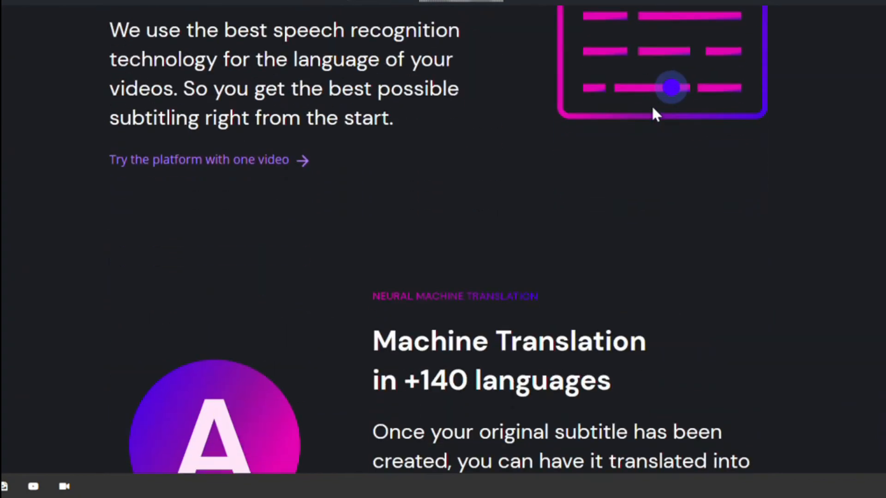
{"action": "scroll", "scroll_direction": "down", "scroll_amount": 3}
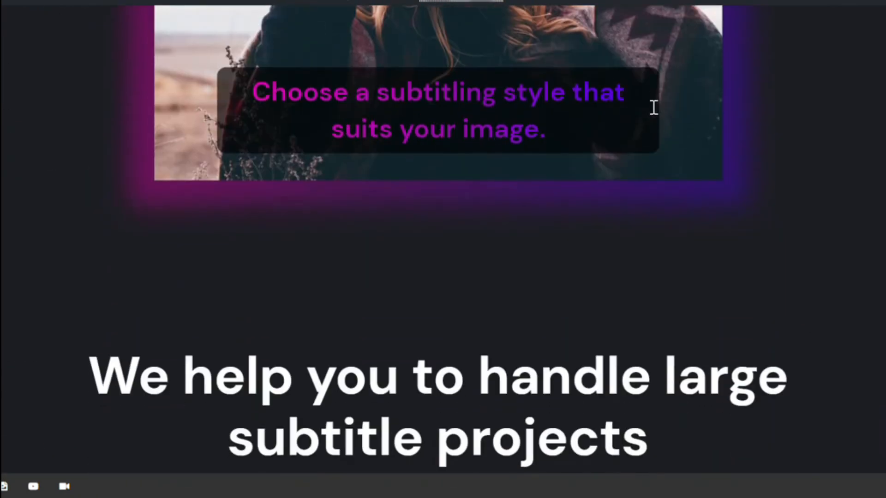
{"action": "scroll", "scroll_direction": "down", "scroll_amount": 3}
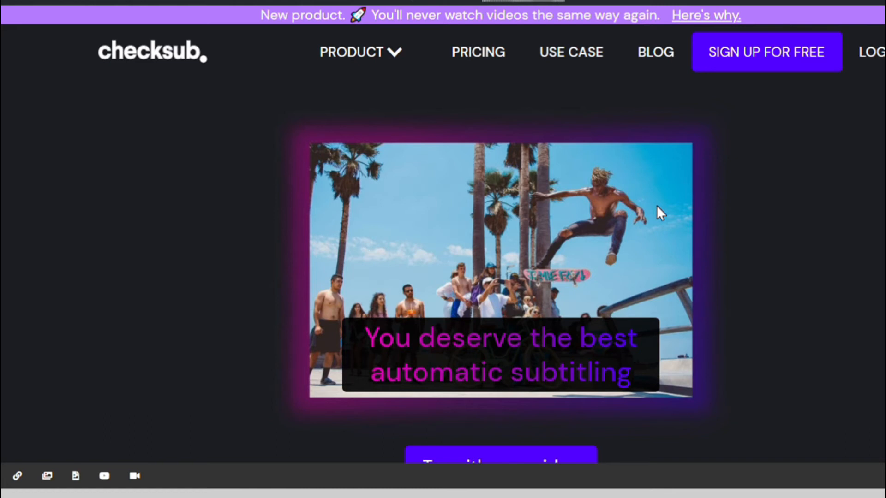
{"action": "mouse_move", "coordinate": [779, 64]}
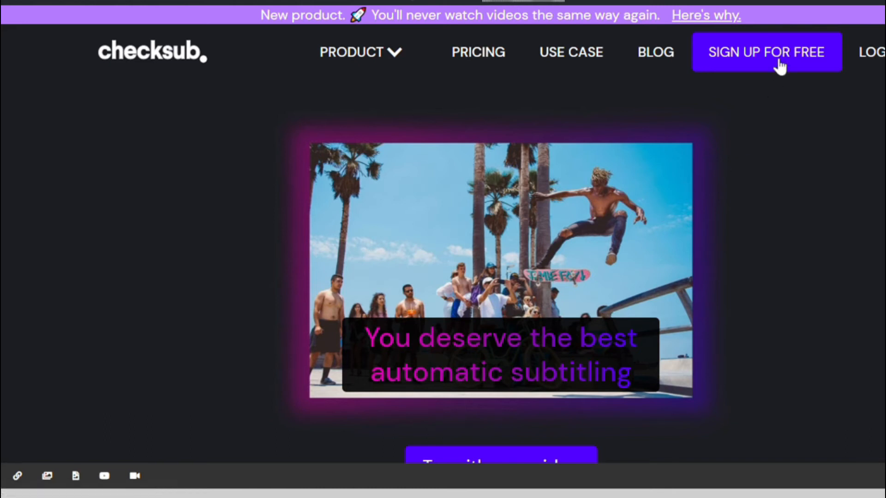
Start a new Checksub project and upload the Casablanca video from the computer
{"action": "left_click", "coordinate": [766, 52]}
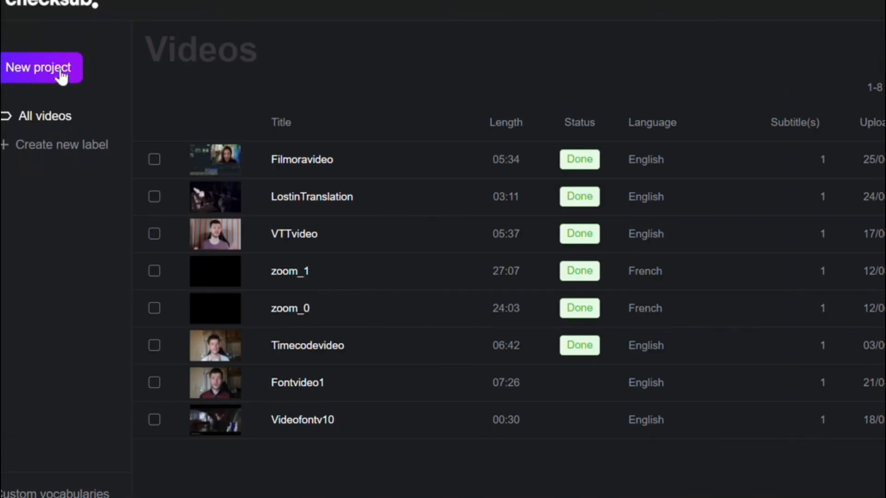
{"action": "left_click", "coordinate": [38, 67]}
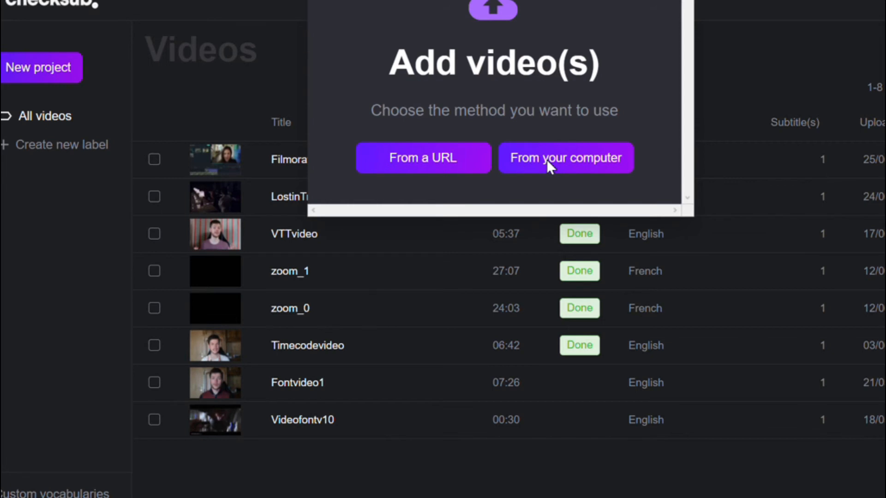
{"action": "left_click", "coordinate": [566, 158]}
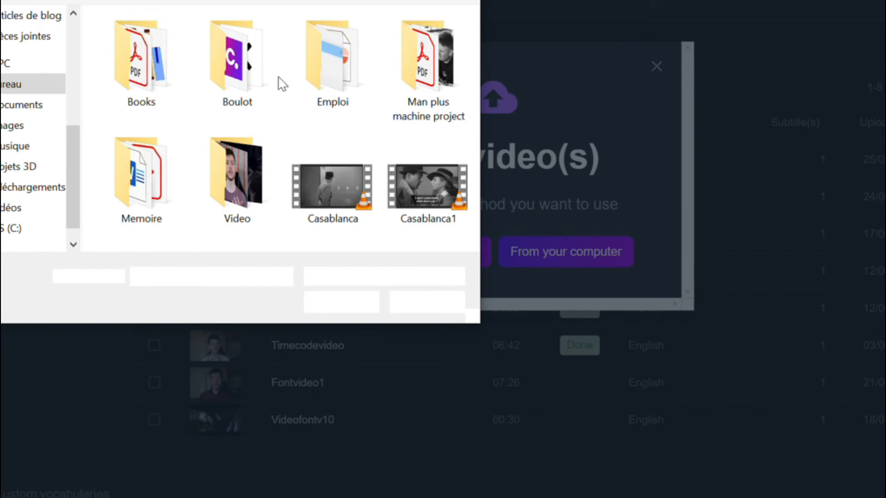
{"action": "left_click", "coordinate": [332, 186]}
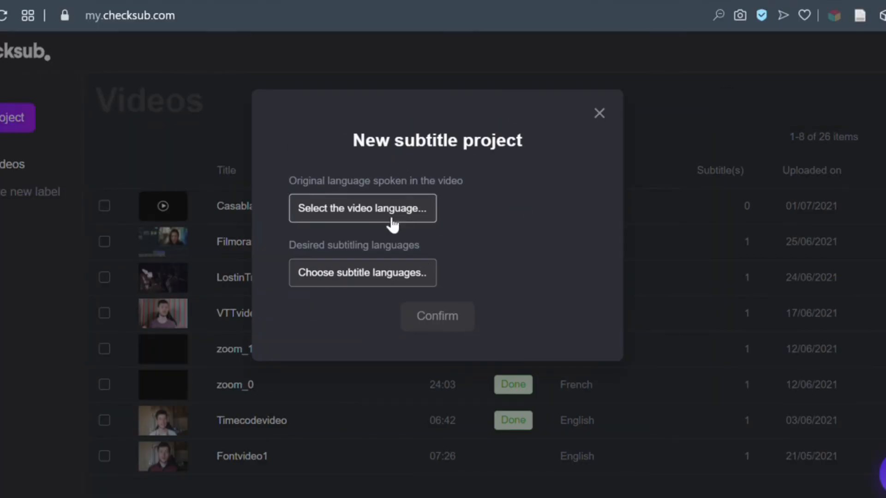
Set the video language to English, confirm, and expand the Casablanca row
{"action": "left_click", "coordinate": [361, 208]}
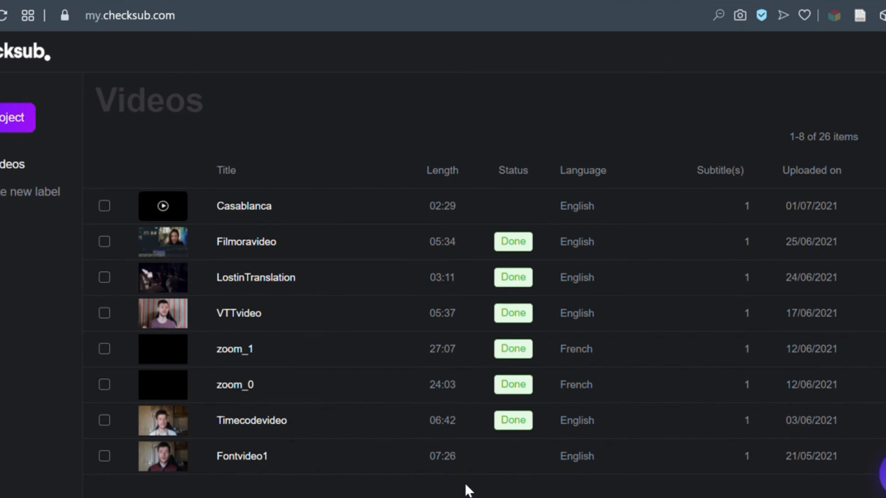
{"action": "left_click", "coordinate": [244, 205]}
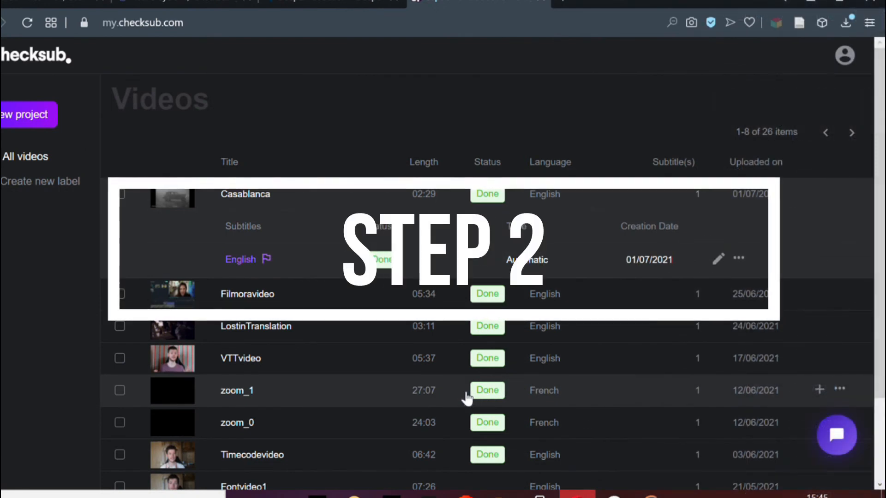
Review the Casablanca English subtitles in the Checksub editor
{"action": "left_click", "coordinate": [240, 260]}
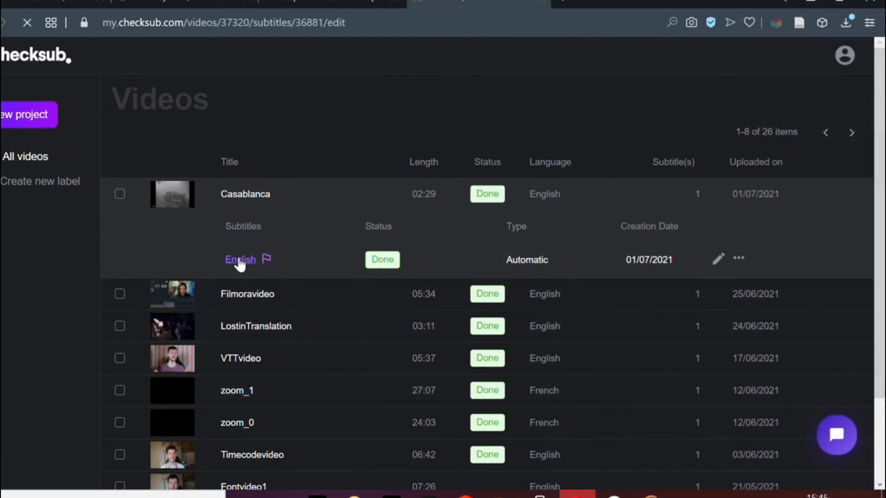
{"action": "left_click", "coordinate": [240, 259]}
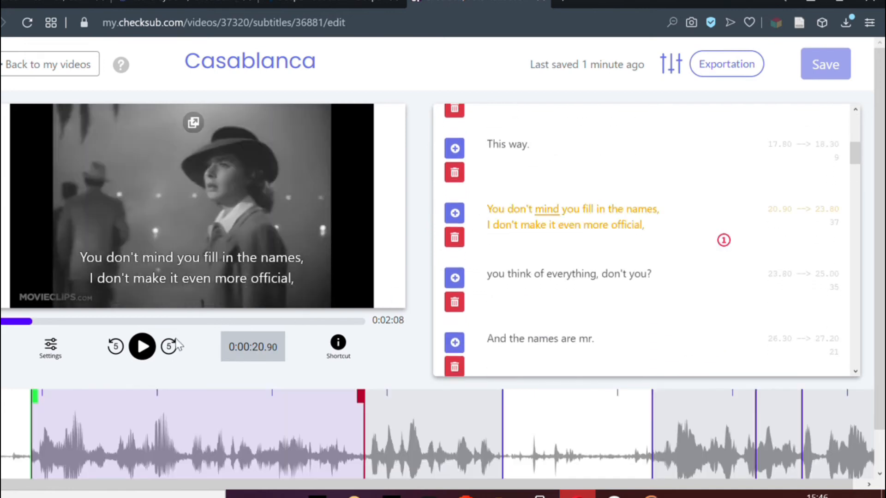
{"action": "left_click", "coordinate": [142, 346]}
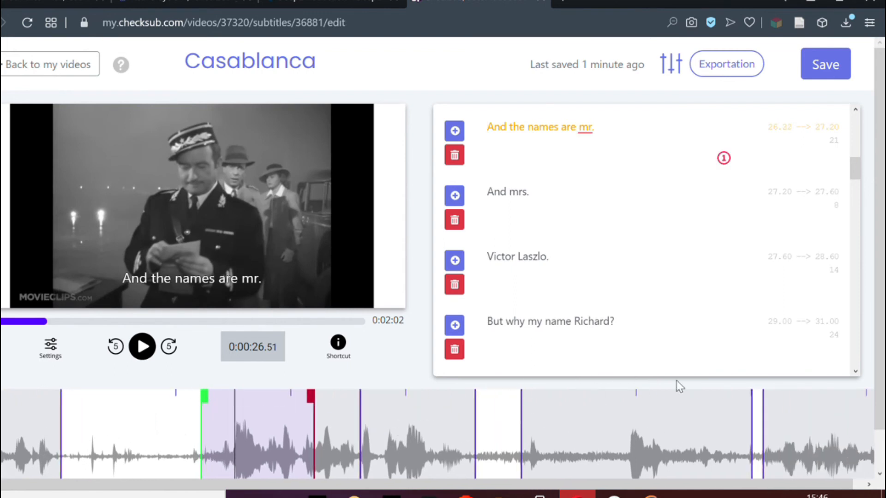
Save the subtitles and choose SRT as the export format
{"action": "left_click", "coordinate": [726, 62]}
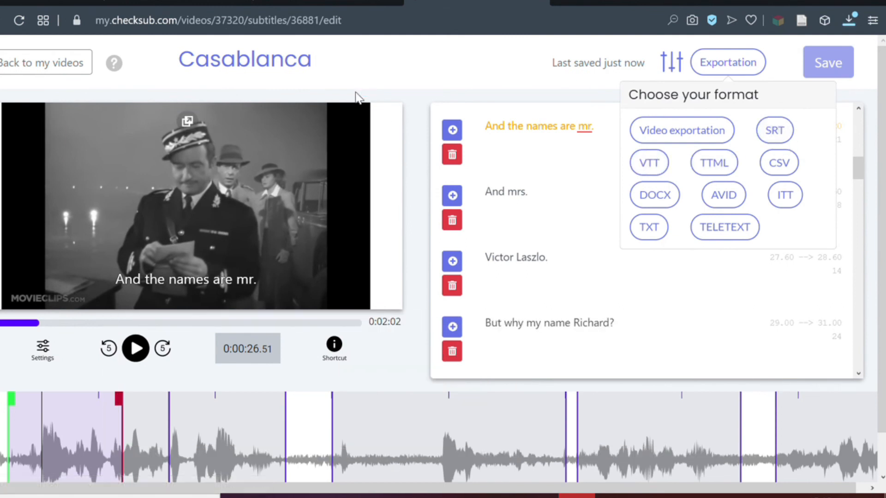
{"action": "left_click", "coordinate": [774, 130]}
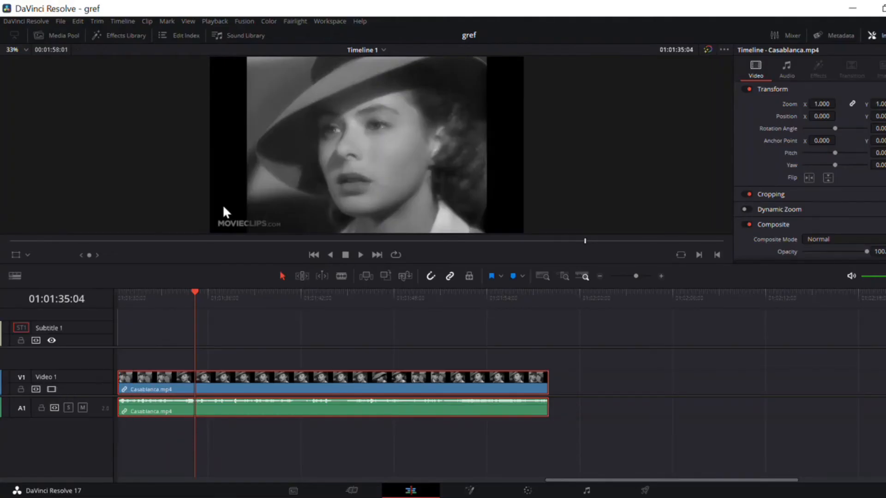
Import the Checksub SRT onto the Subtitle 1 track and return the playhead to the start
{"action": "left_click", "coordinate": [60, 21]}
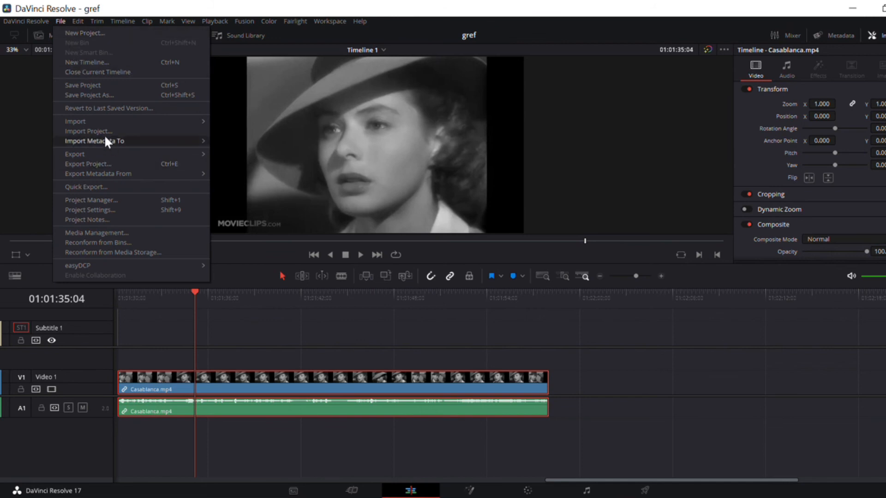
{"action": "left_click", "coordinate": [251, 181]}
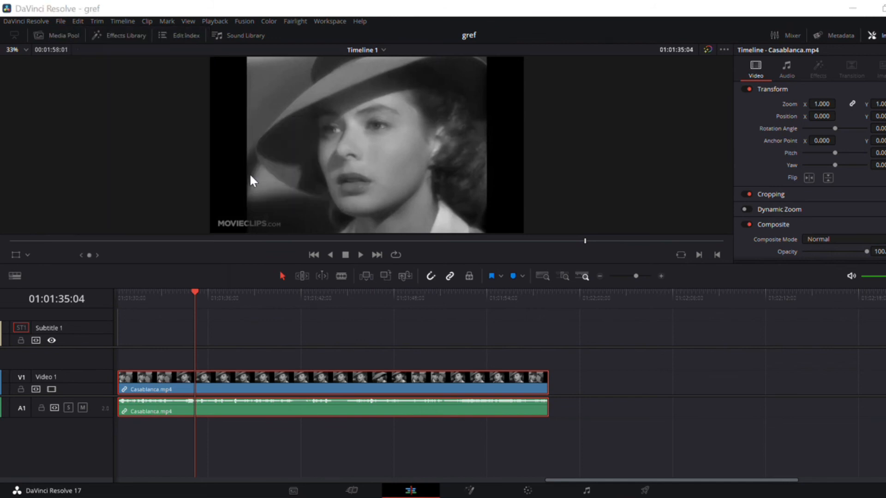
{"action": "mouse_move", "coordinate": [260, 250]}
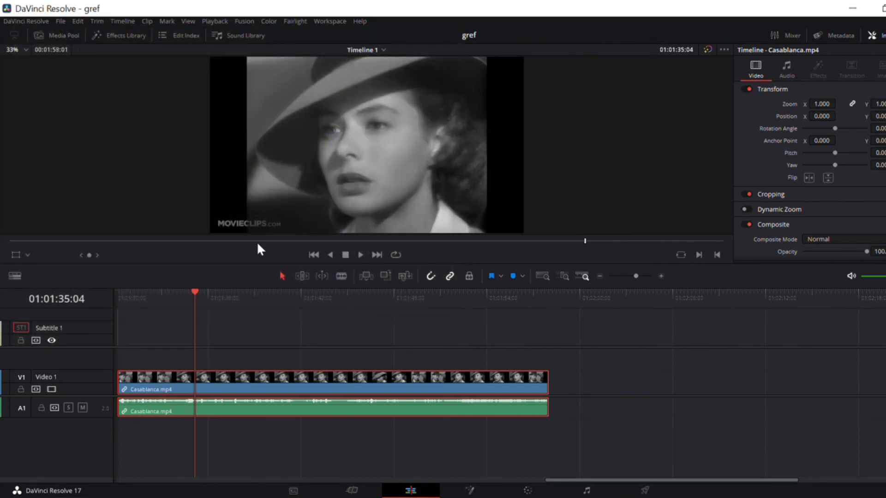
{"action": "left_click", "coordinate": [56, 36]}
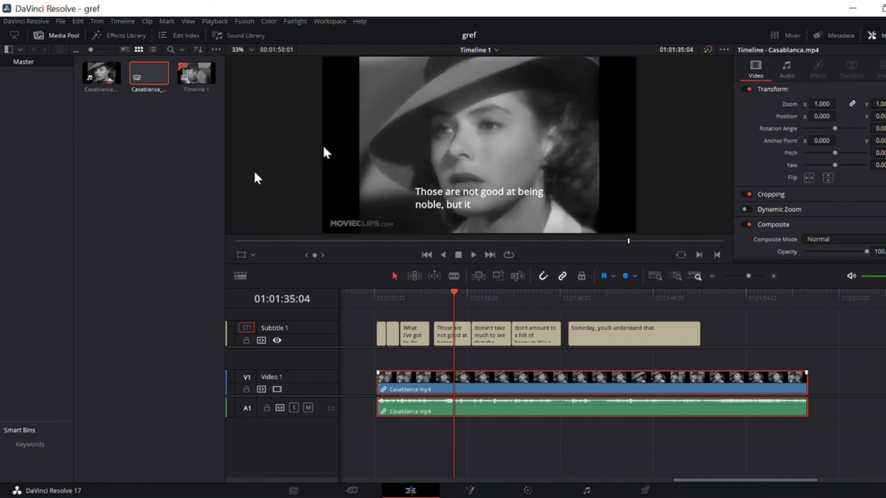
{"action": "left_click", "coordinate": [56, 35]}
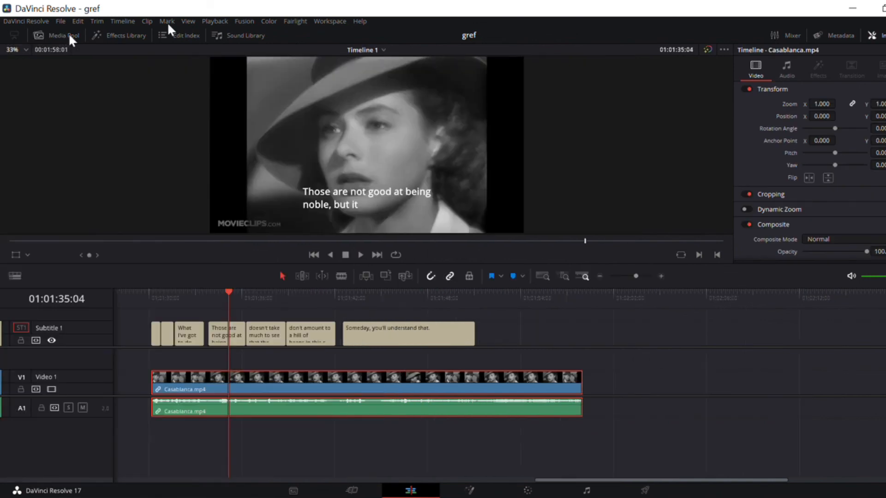
{"action": "left_click", "coordinate": [159, 296]}
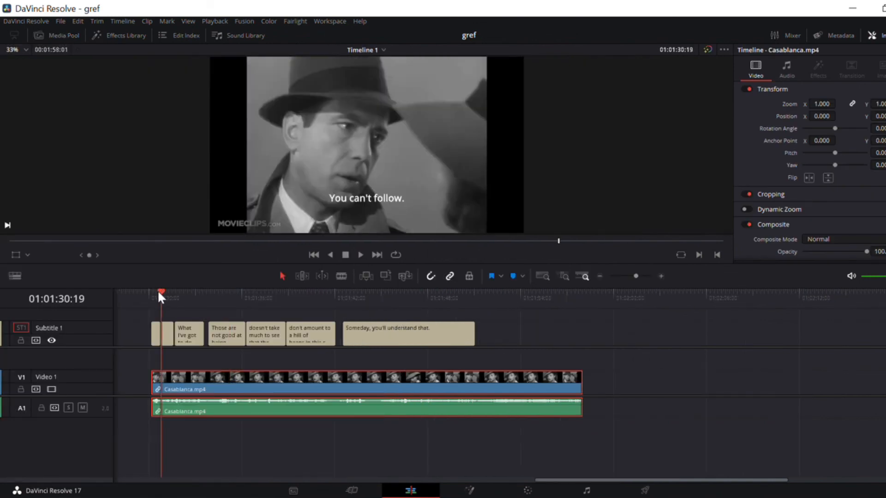